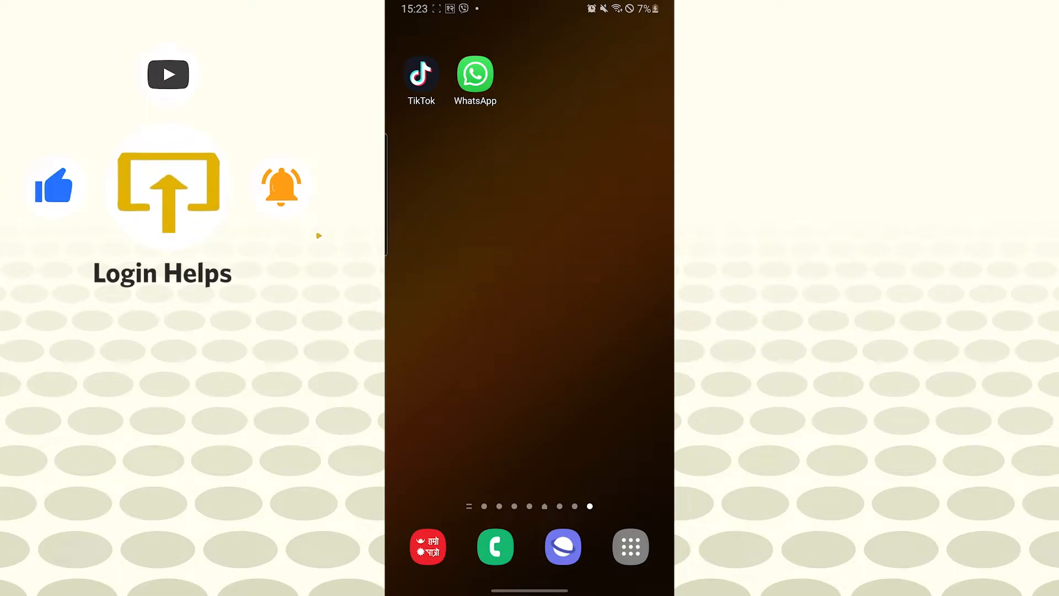
Step: Open the app drawer from the home screen dock to show all installed apps
{"action": "left_click", "coordinate": [421, 74]}
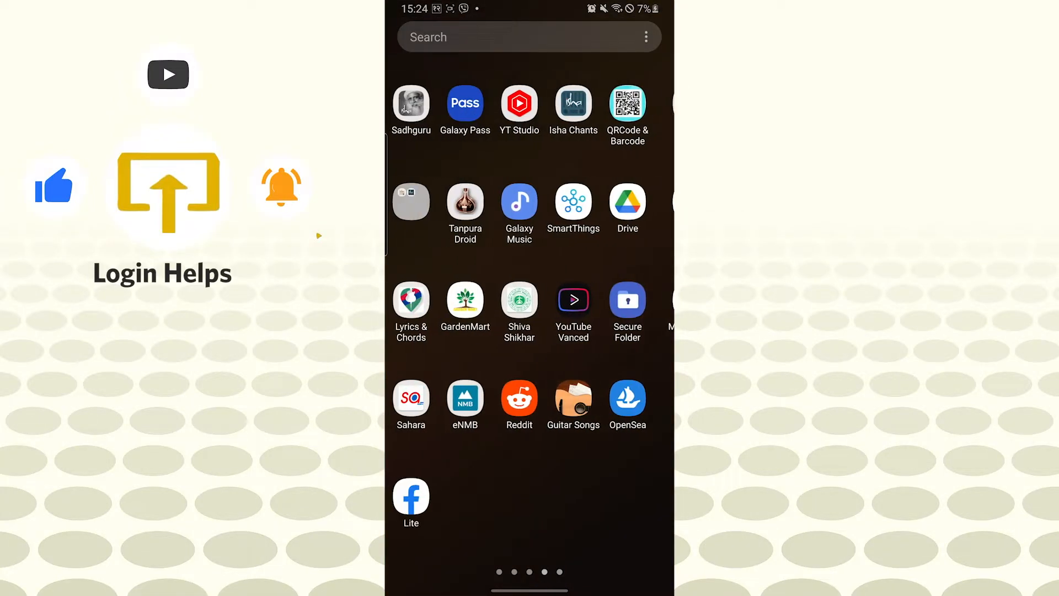
{"action": "scroll", "scroll_direction": "right", "scroll_amount": 3}
{"action": "type", "text": "ti"}
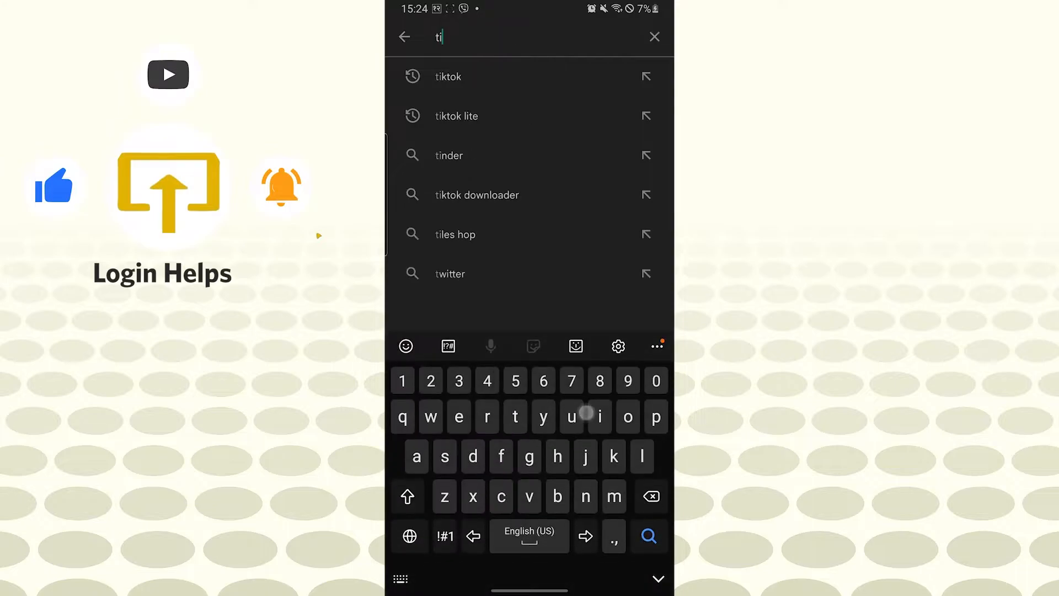
{"action": "left_click", "coordinate": [448, 76]}
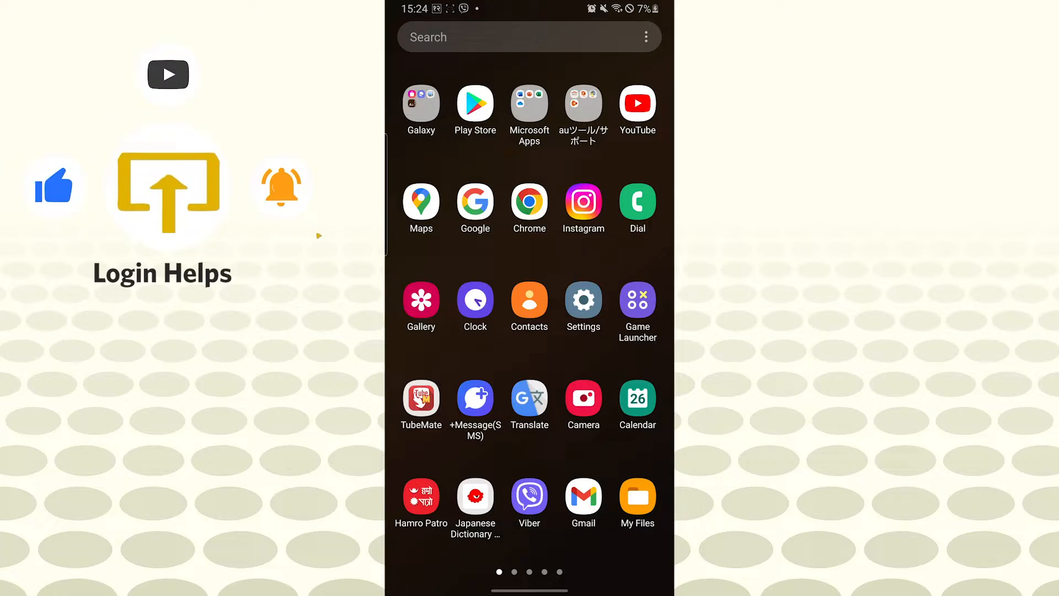
Step: Open Settings and search the apps list for 'tiktok'
{"action": "left_click", "coordinate": [582, 298]}
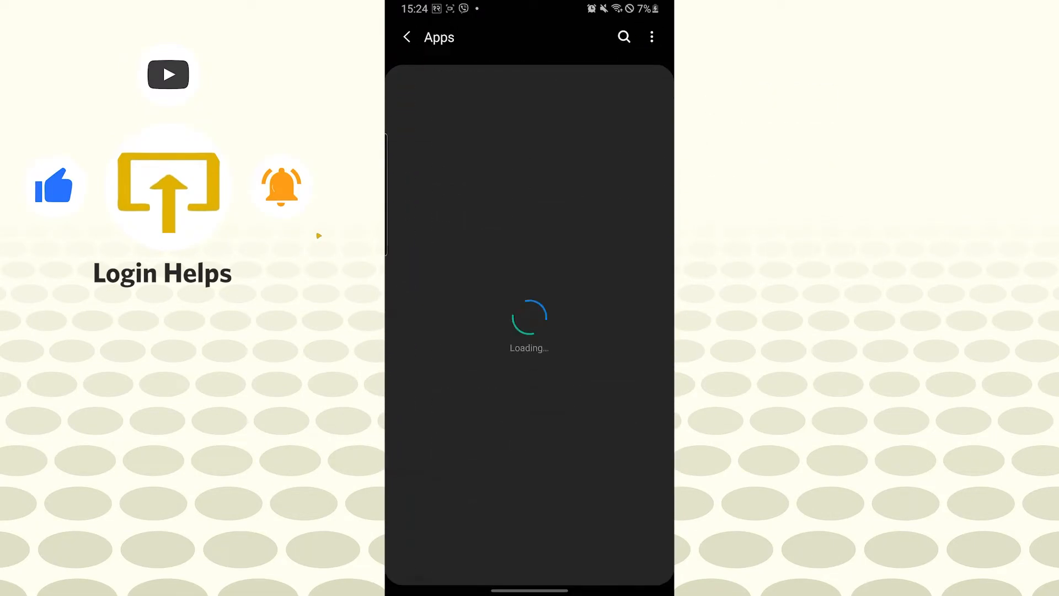
{"action": "left_click", "coordinate": [623, 37]}
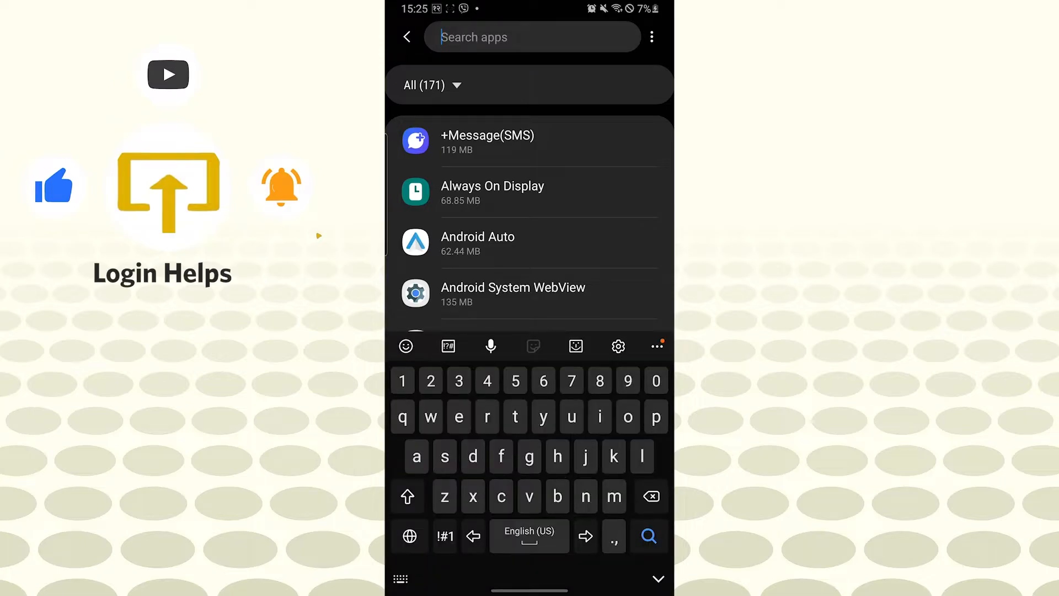
{"action": "type", "text": "tiktok"}
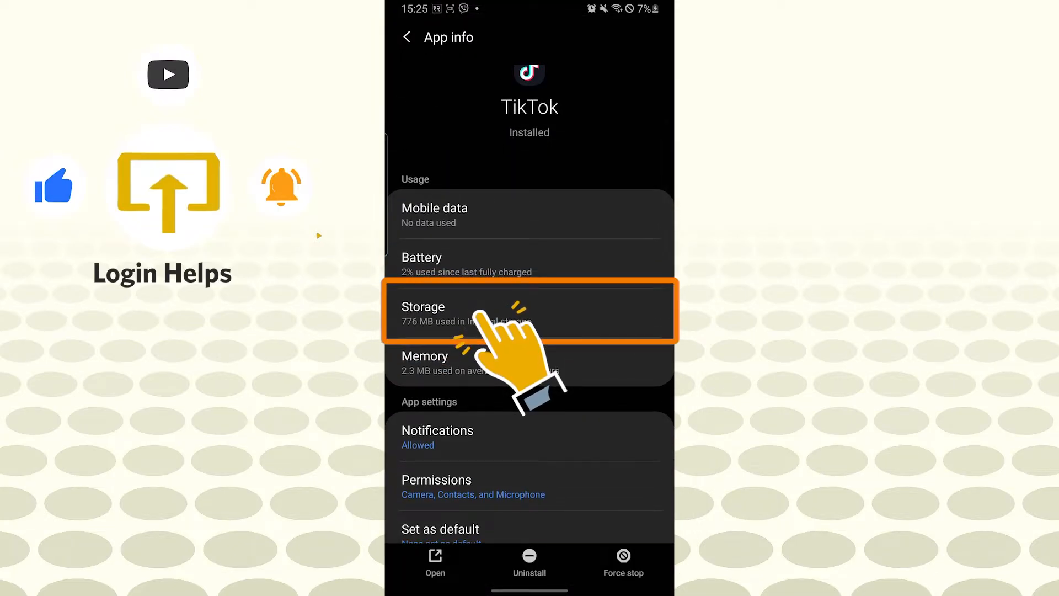
Step: Clear TikTok's cache from its Storage page, bringing cache to 0 B and total to 760 MB
{"action": "left_click", "coordinate": [529, 313]}
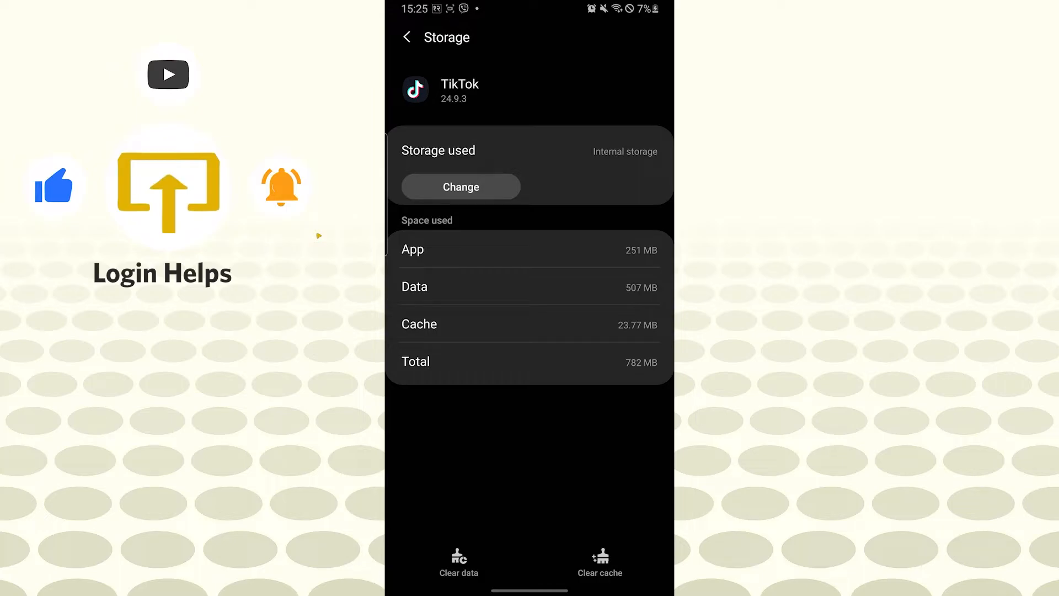
{"action": "left_click", "coordinate": [600, 560]}
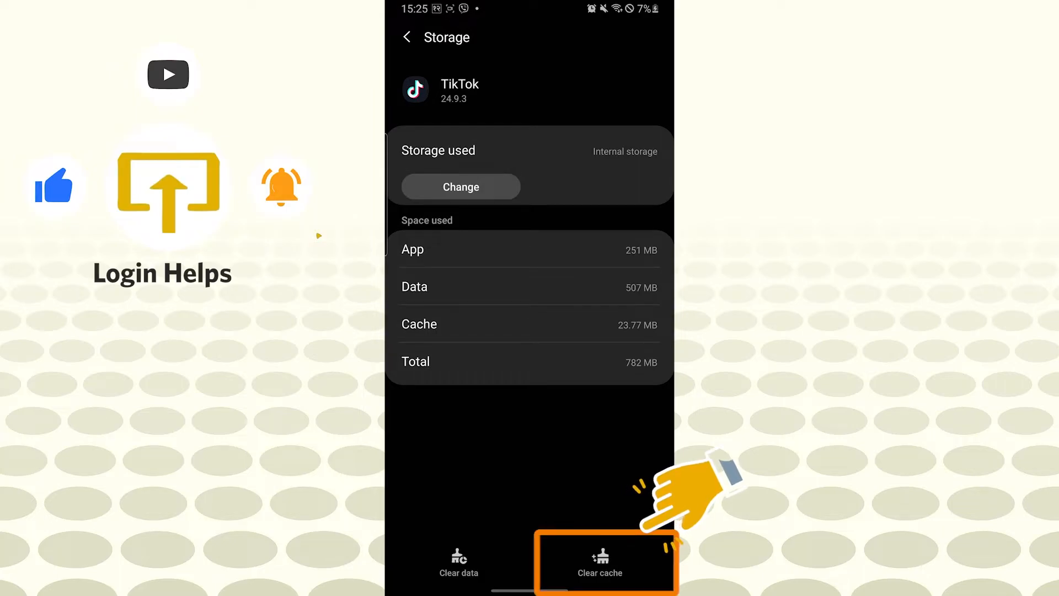
{"action": "left_click", "coordinate": [598, 562]}
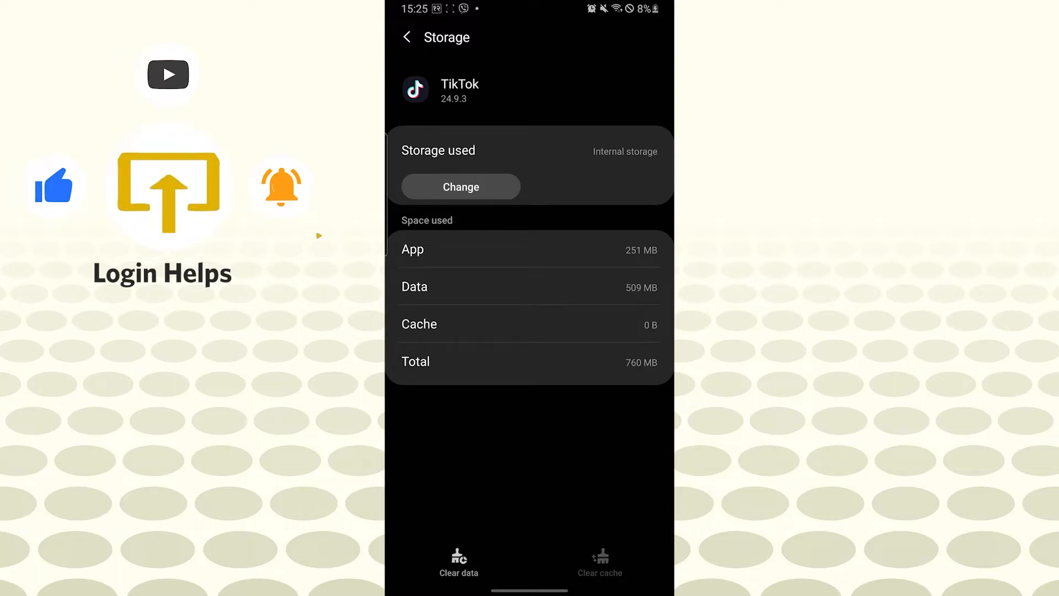
{"action": "left_click", "coordinate": [458, 560]}
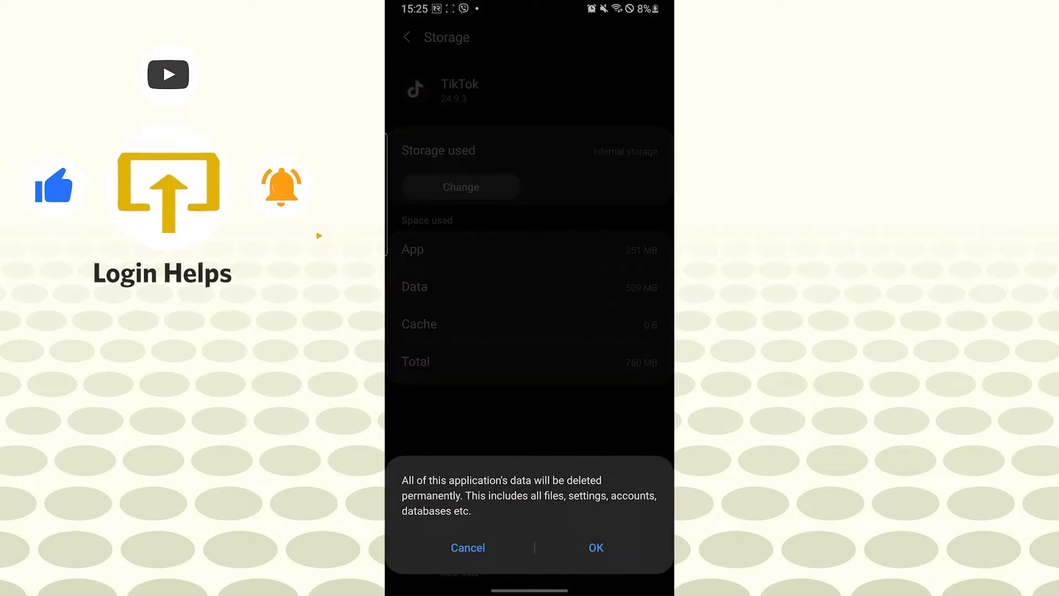
{"action": "left_click", "coordinate": [467, 548]}
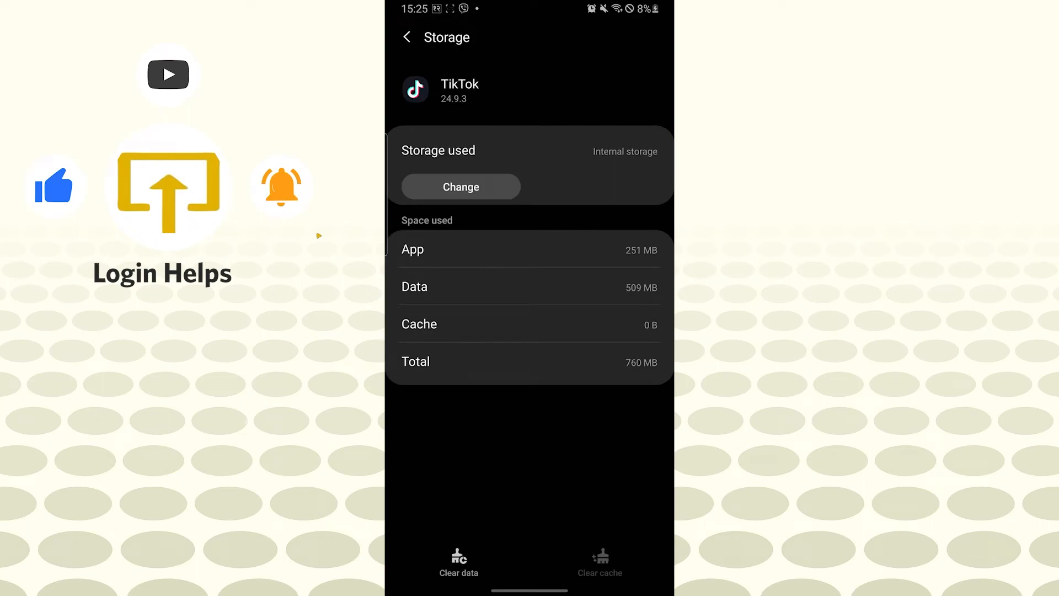